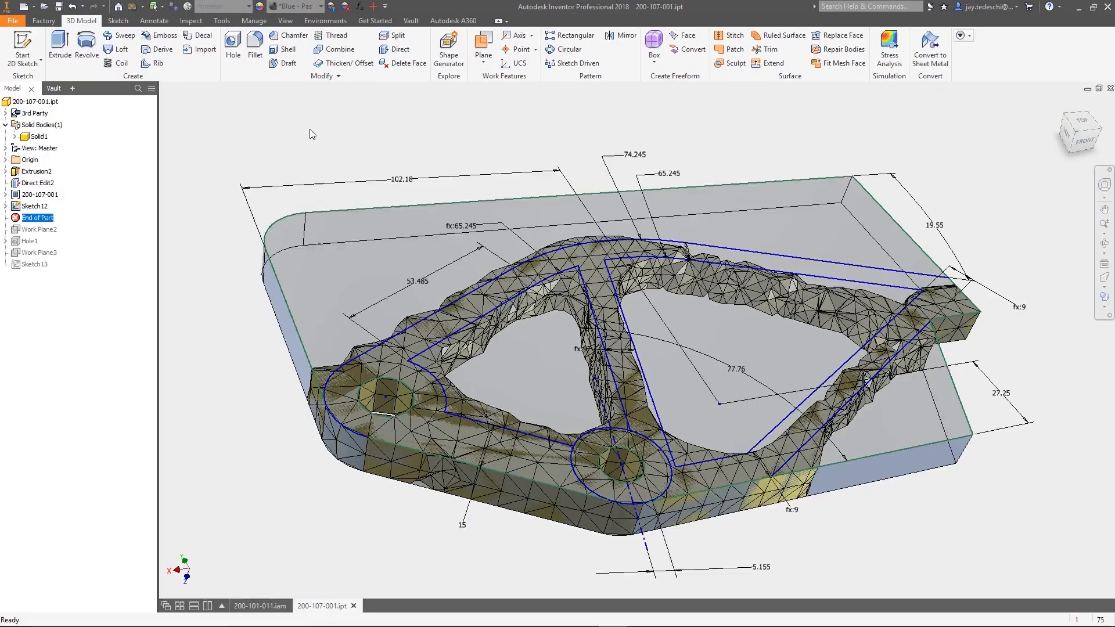
Extrude the sketch profile traced over the mesh frame, then pick the HAAS point cloud factory asset
click(59, 44)
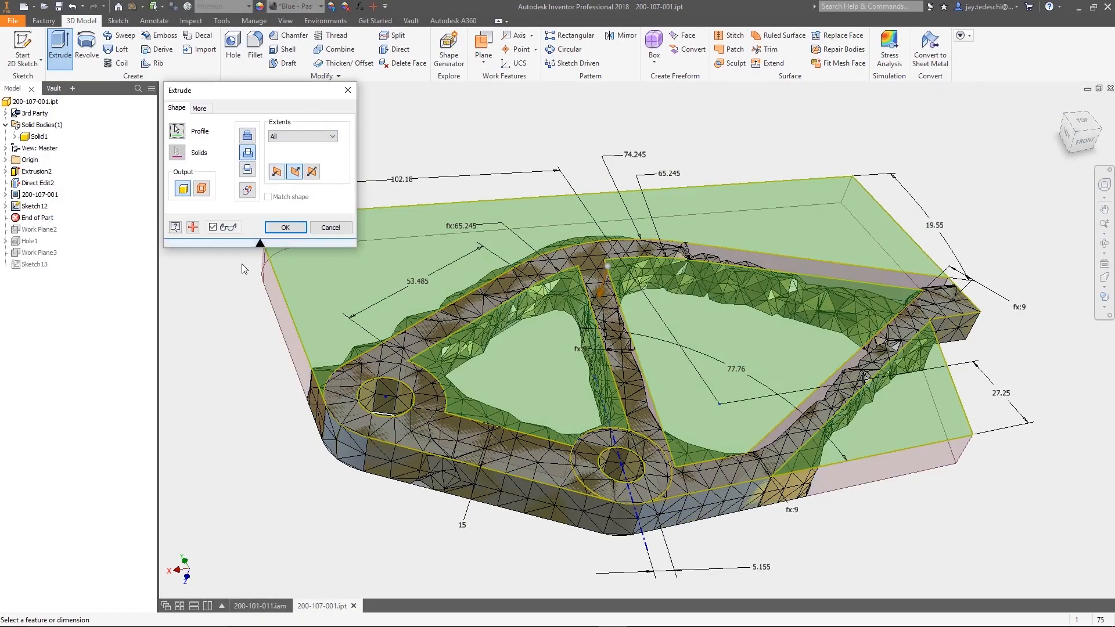
click(254, 49)
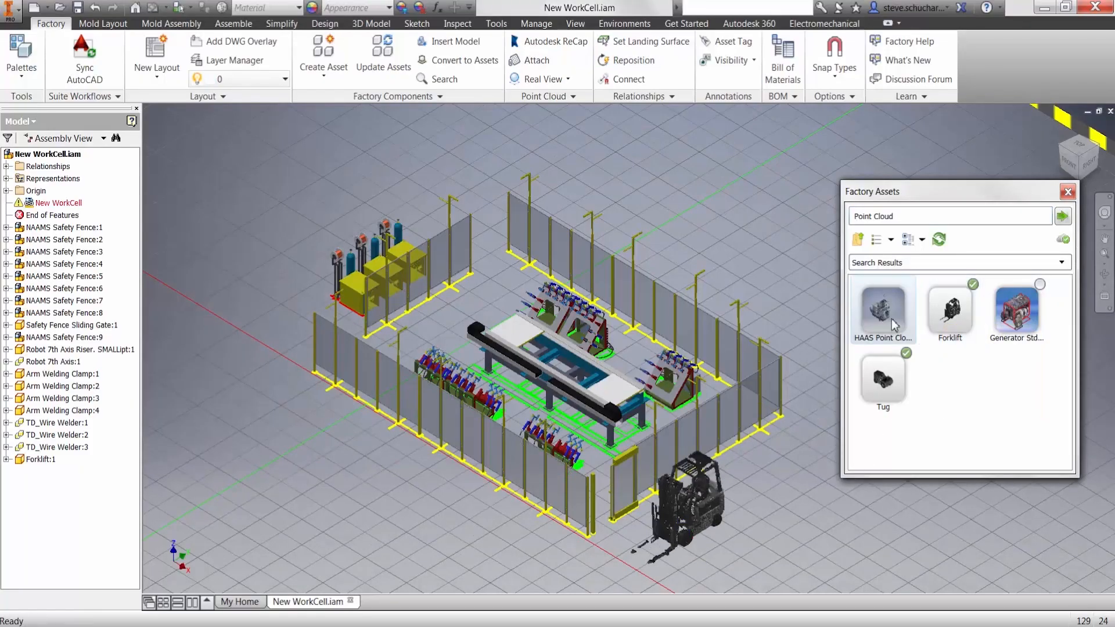
click(883, 309)
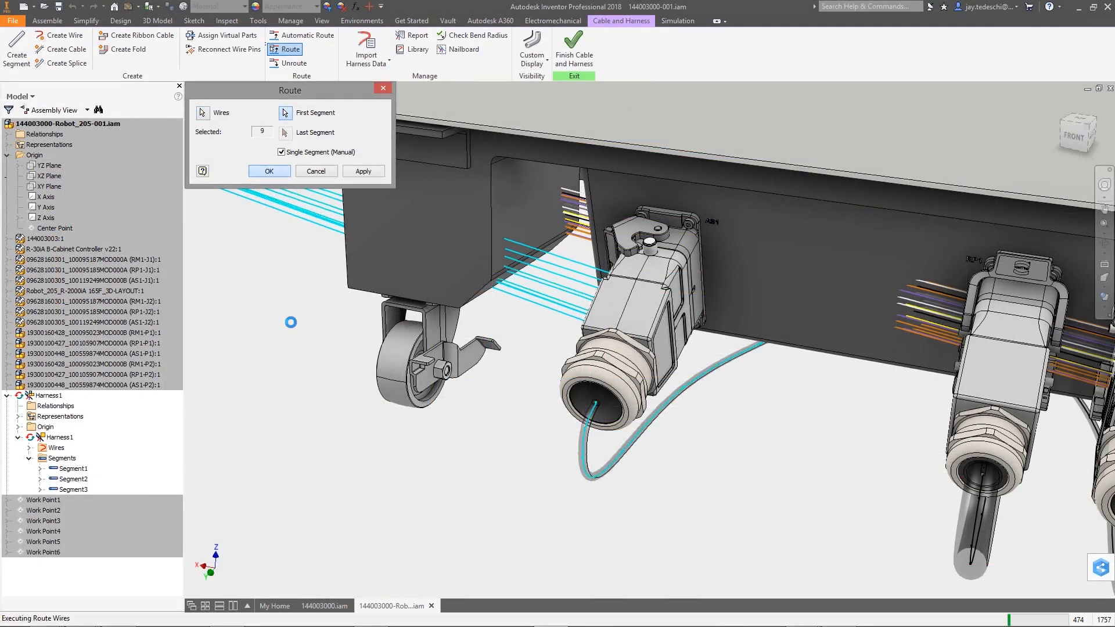
Route the nine selected wires along the first harness segment to the cabinet connector
click(268, 171)
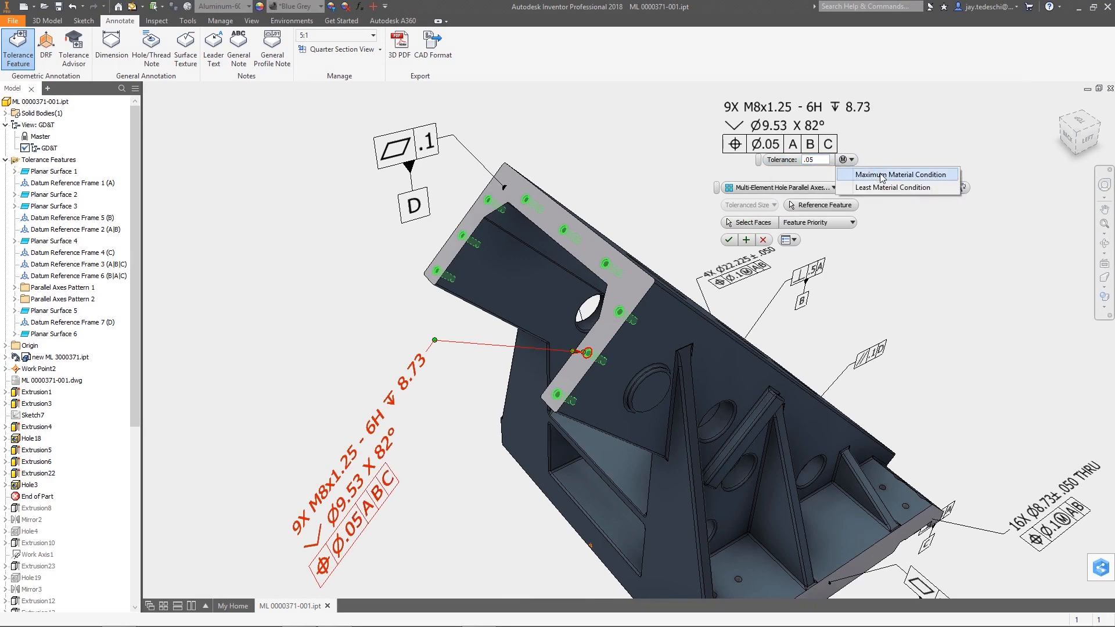
Choose the datum reference frame list for the Ø.05 maximum-material-condition position tolerance on the M8 holes
click(901, 174)
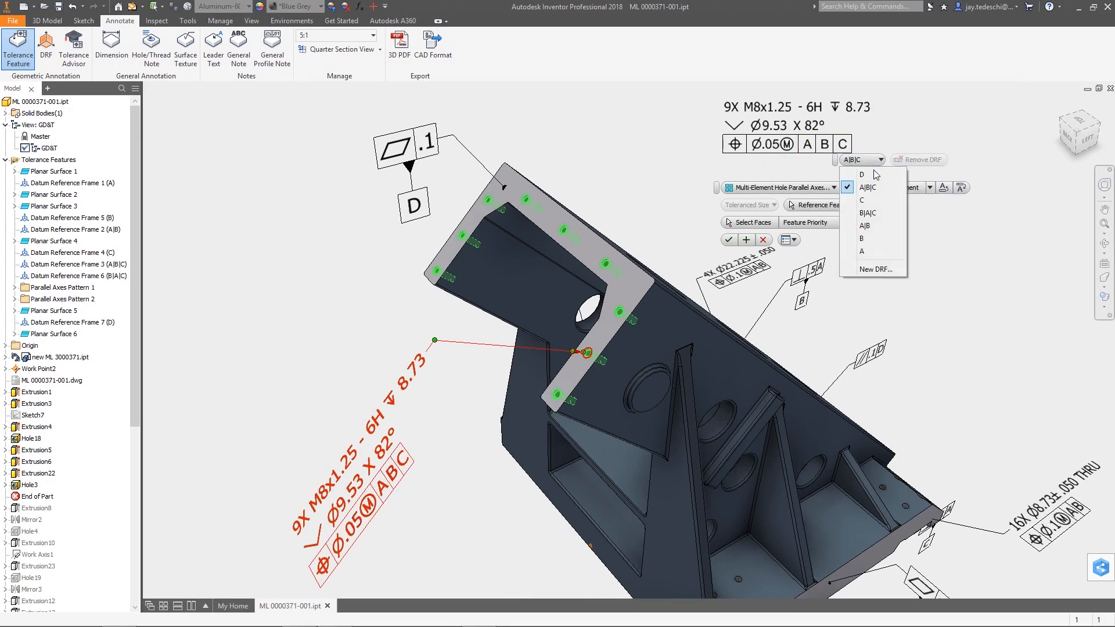